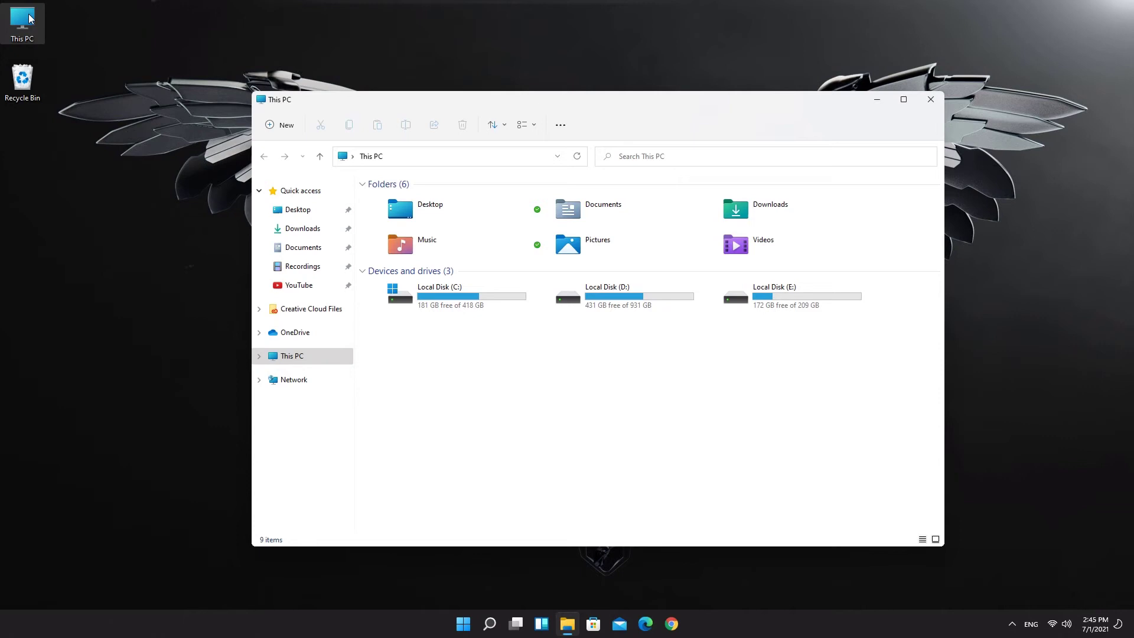
# - Check that the Windows.old folder on Local Disk (C:) takes about 30.7 GB
pyautogui.doubleClick(439, 295)
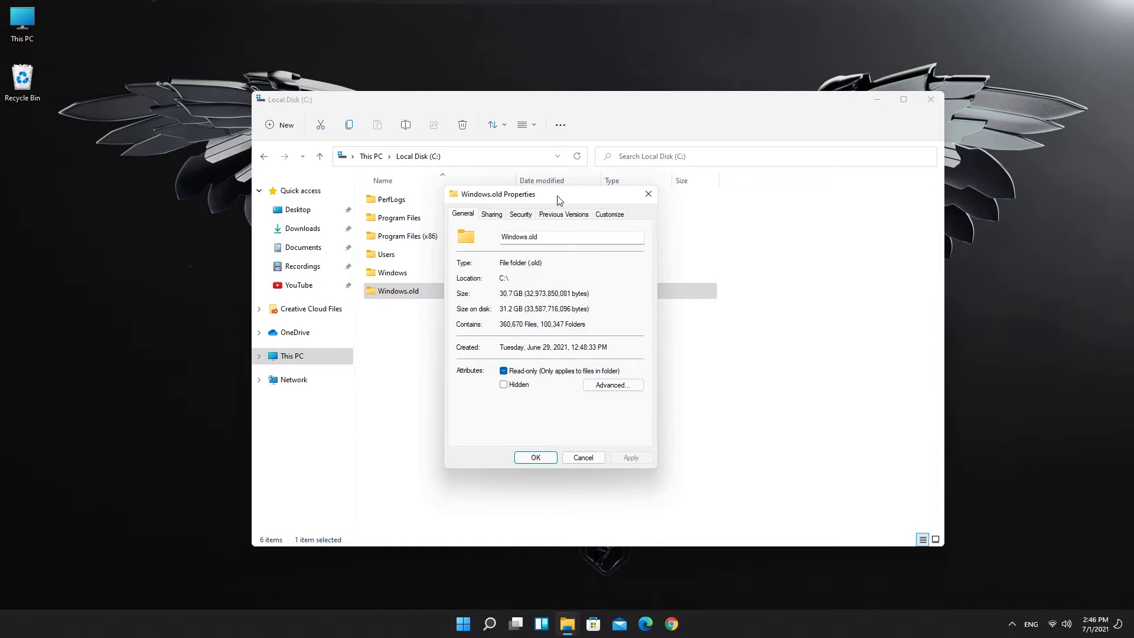
pyautogui.moveTo(527, 290)
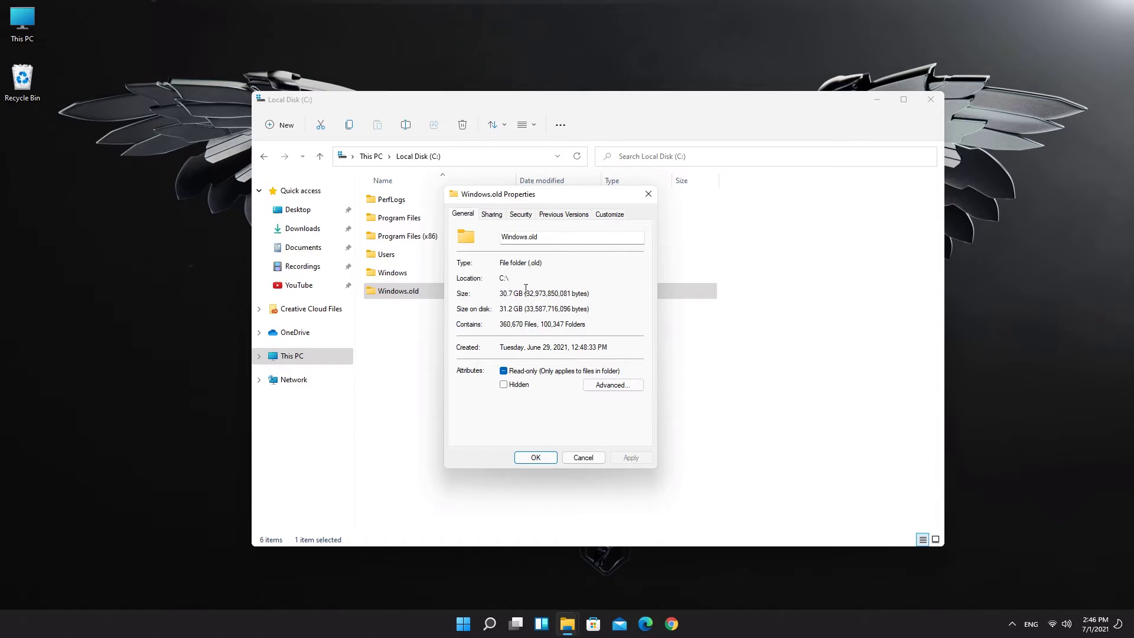
pyautogui.moveTo(535, 457)
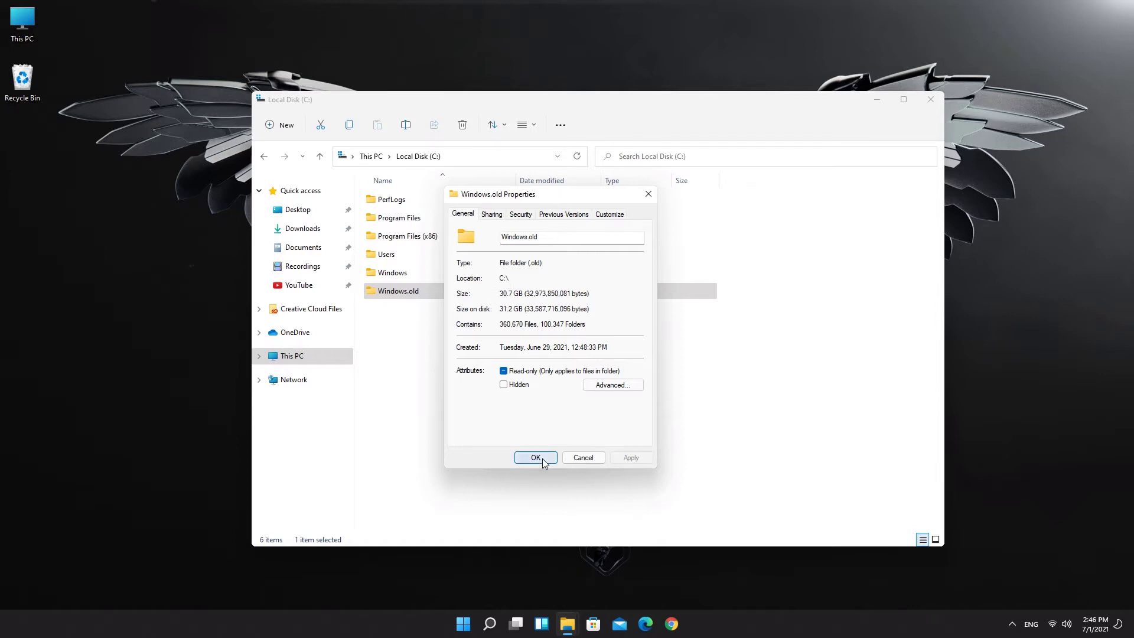
pyautogui.click(535, 457)
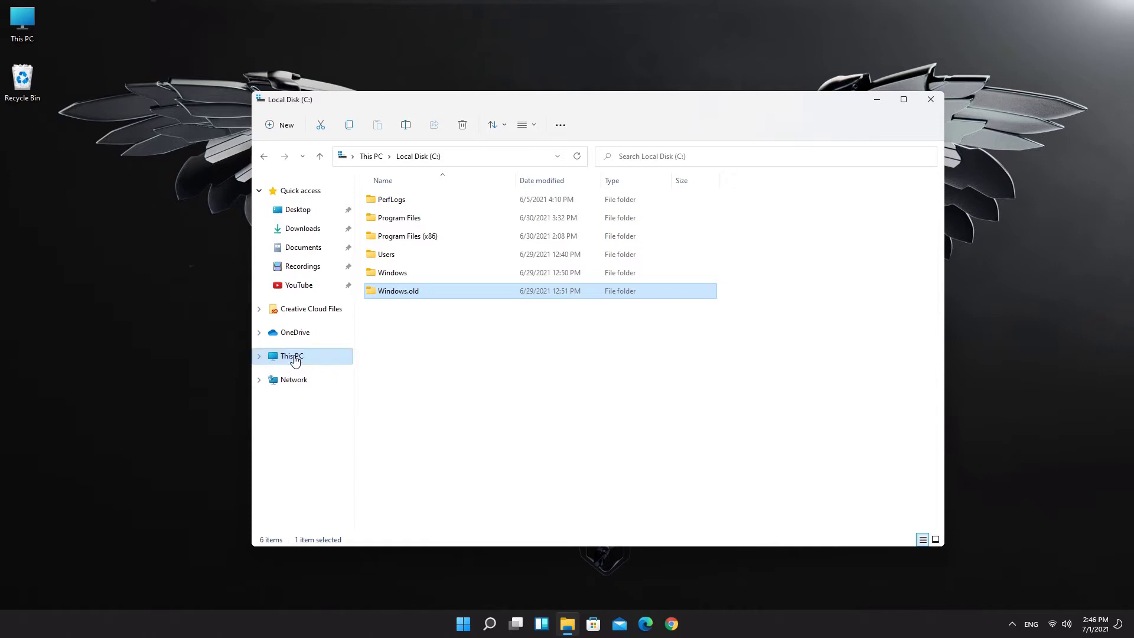
# - Run Disk Cleanup on drive C: from its Properties, reporting up to 5.85 GB freeable
pyautogui.rightClick(439, 295)
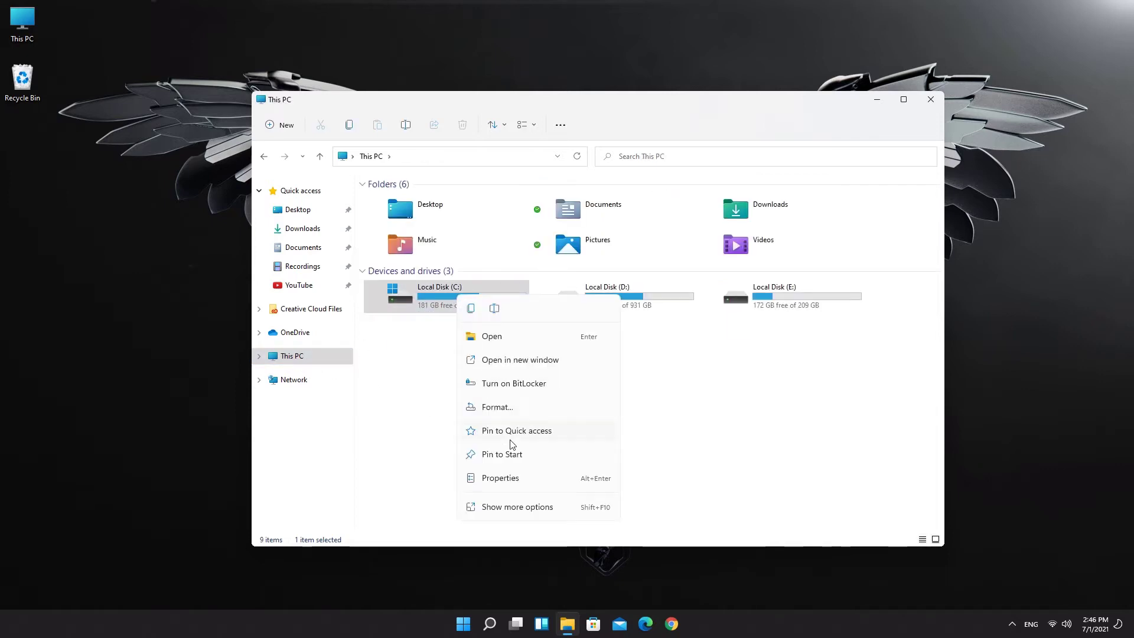
pyautogui.click(499, 478)
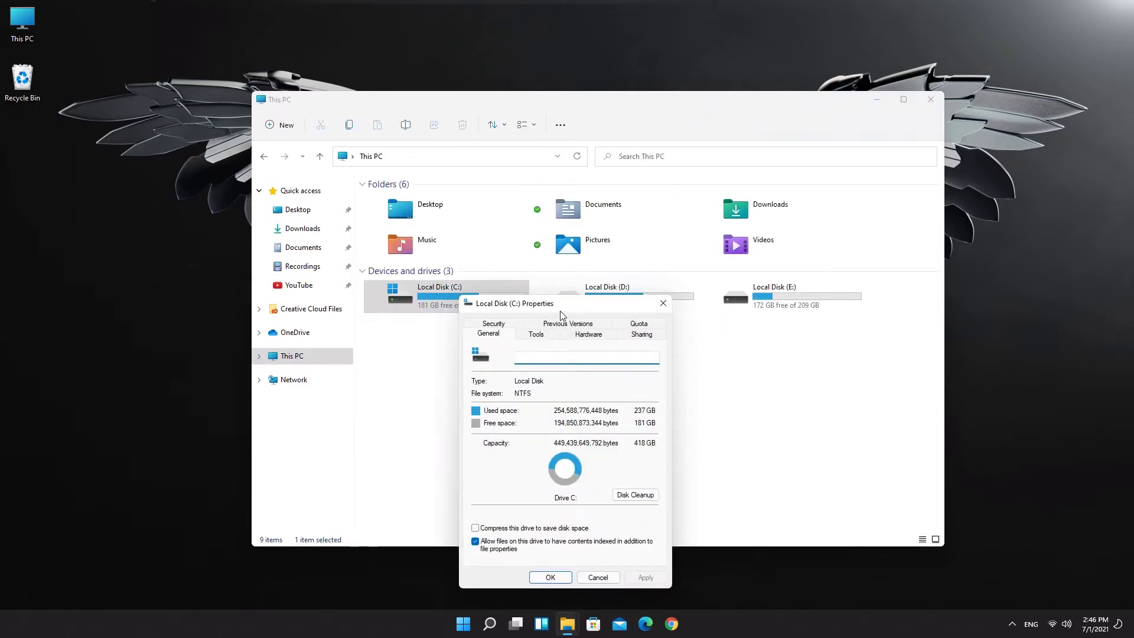
pyautogui.click(931, 99)
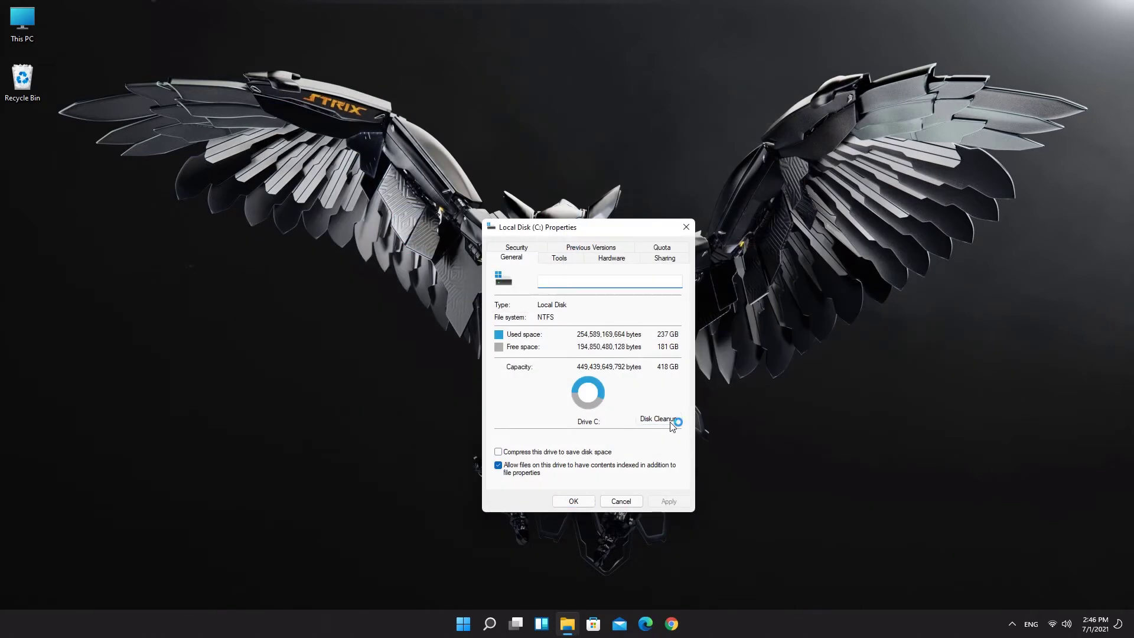
pyautogui.click(658, 420)
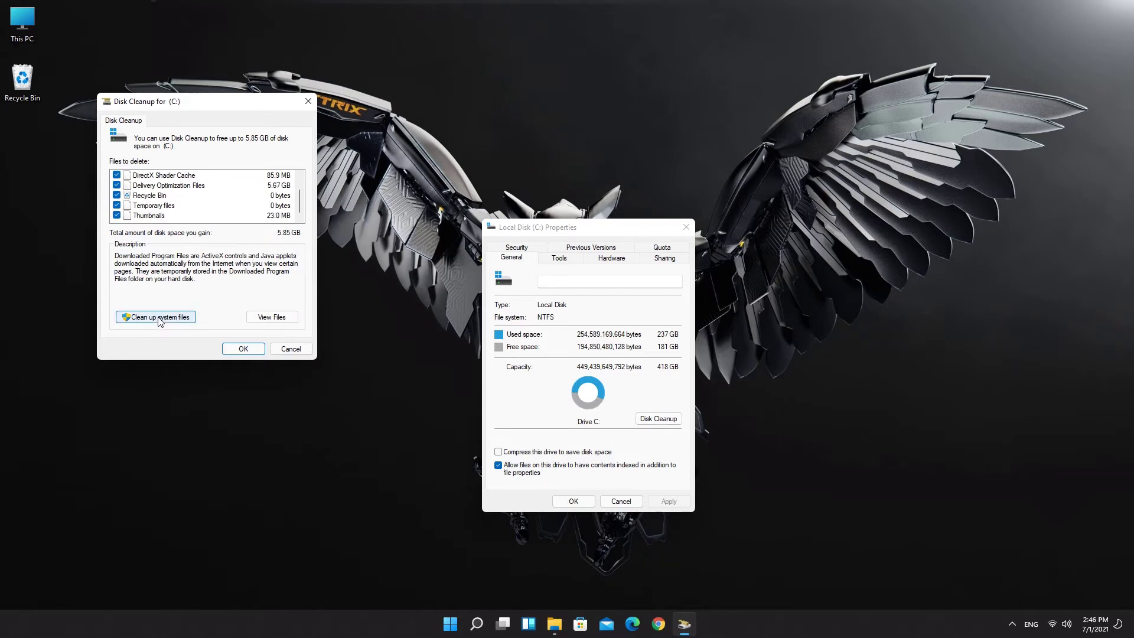
# - Rescan including system files so Previous Windows installation(s) is marked, 29.7 GB total, and confirm
pyautogui.click(156, 316)
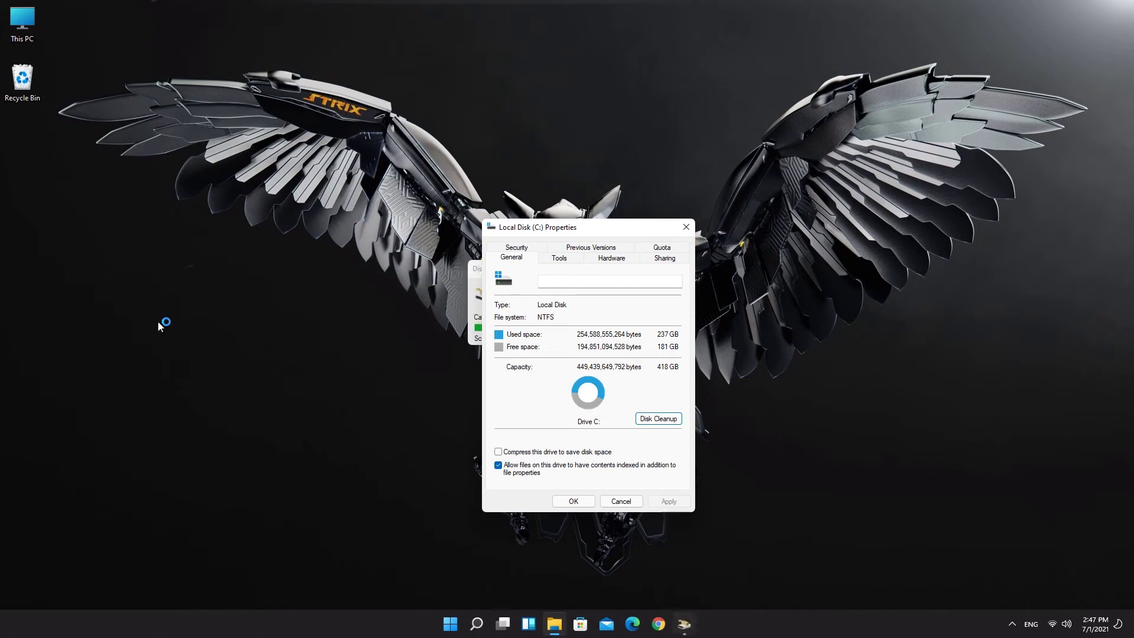
pyautogui.click(656, 418)
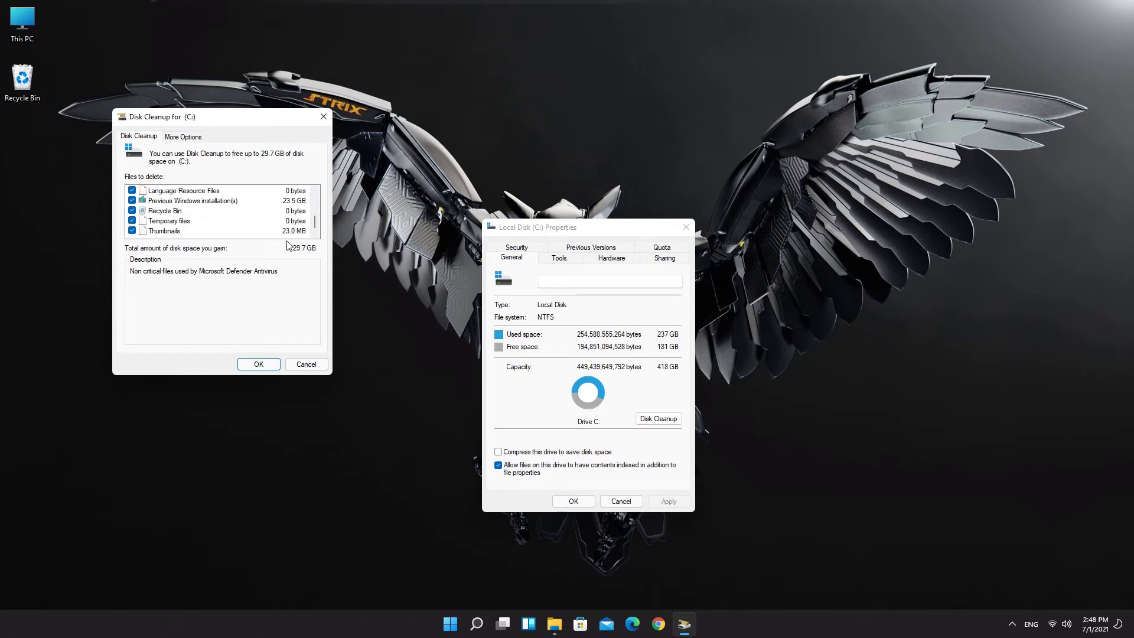
pyautogui.moveTo(313, 258)
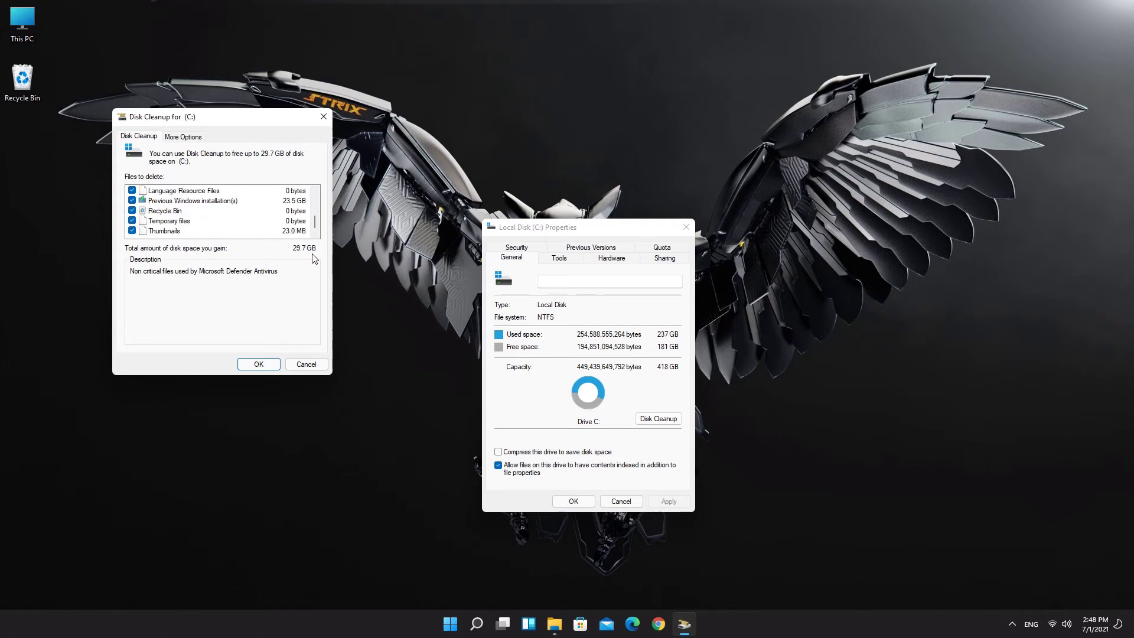
pyautogui.click(259, 364)
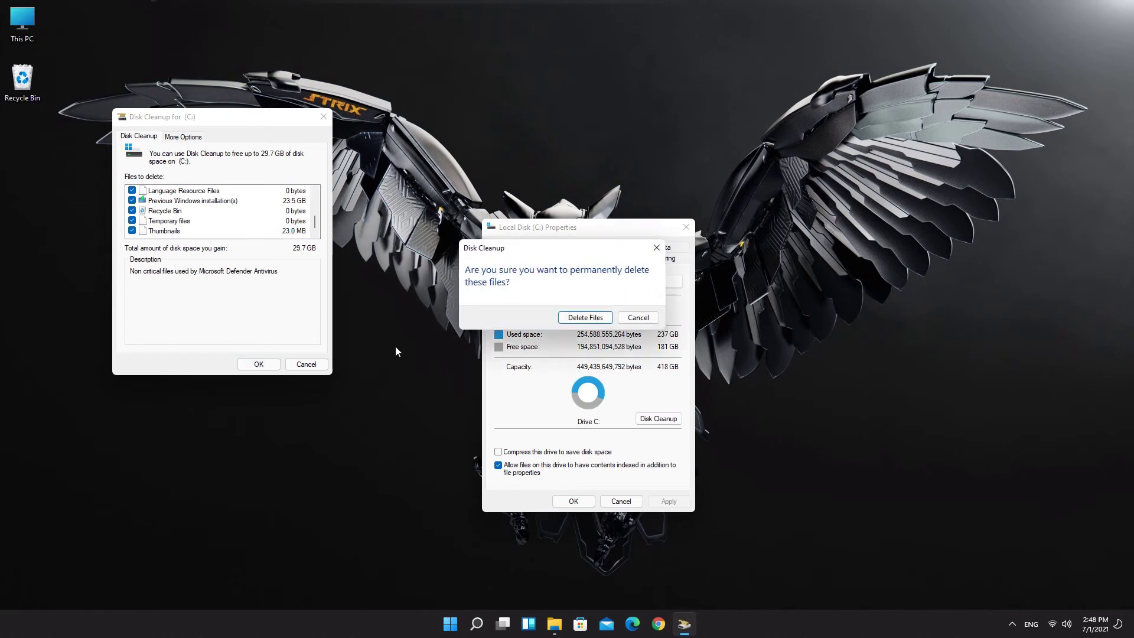
# - Permanently delete the previous Windows installation, raising C: free space from 181 GB to 206 GB
pyautogui.click(585, 317)
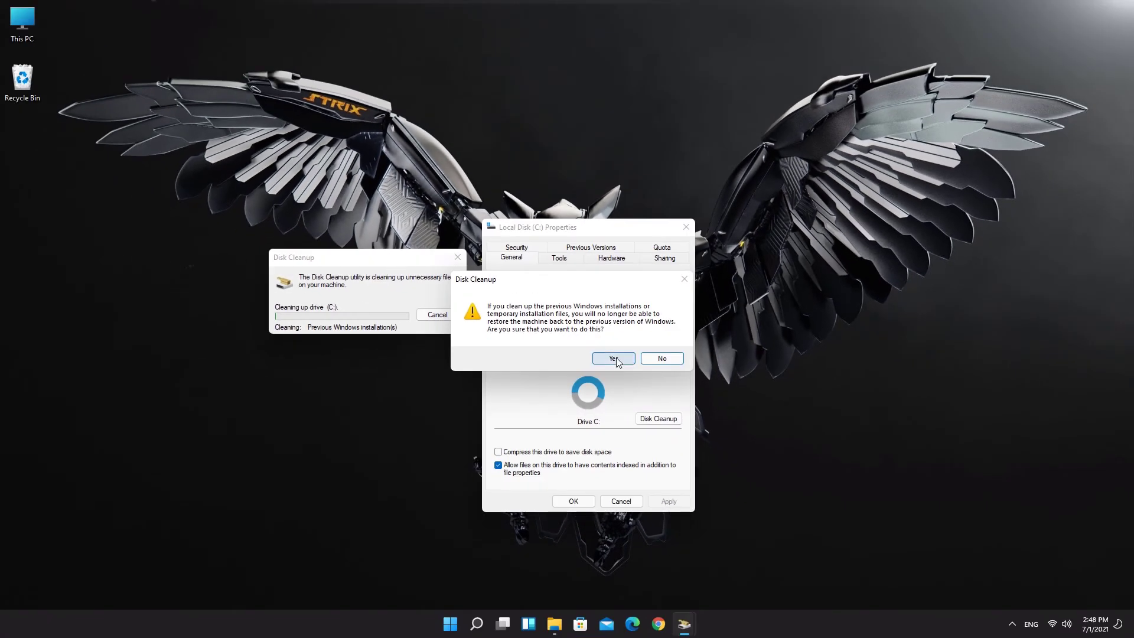
pyautogui.click(611, 358)
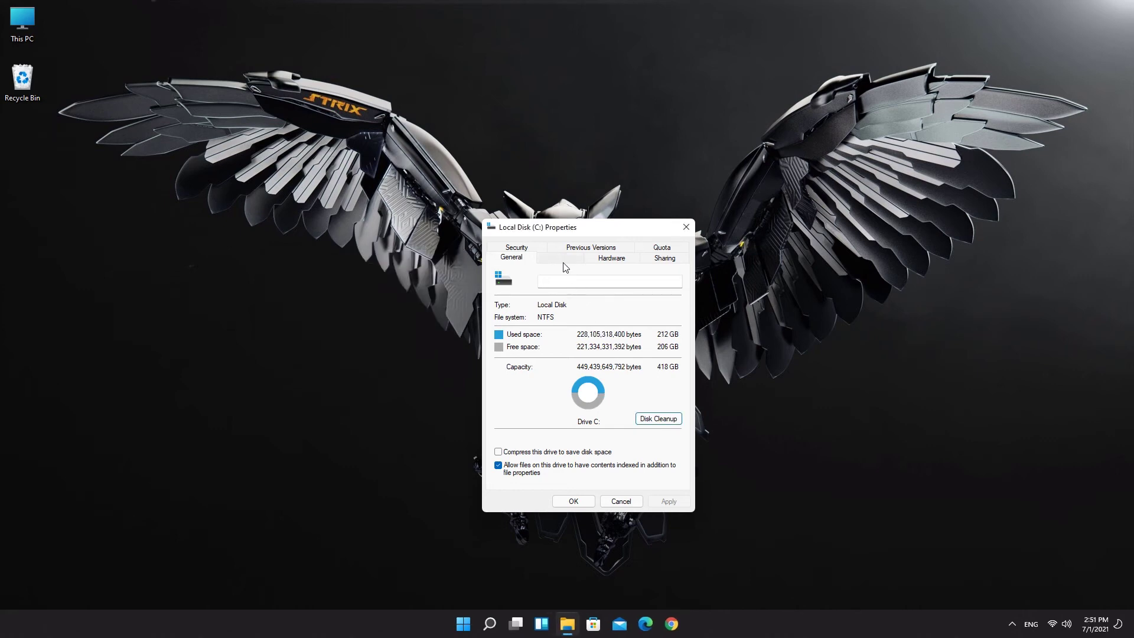
# - Optimize drive C: from the Tools tab so its status reads OK (0 days since last retrim)
pyautogui.click(558, 259)
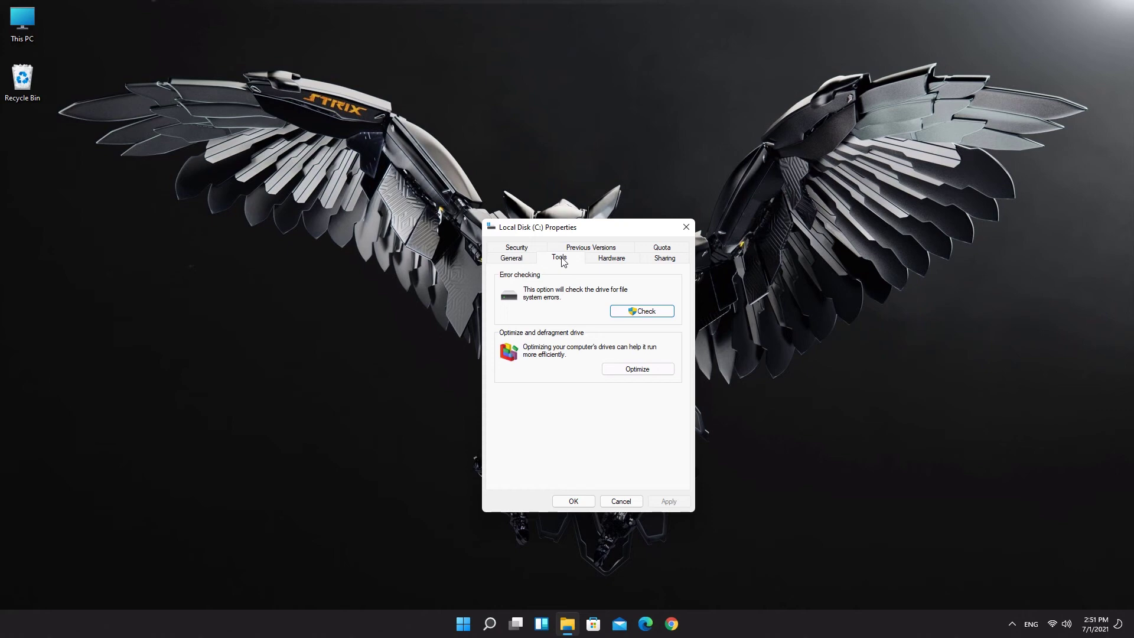
pyautogui.click(637, 368)
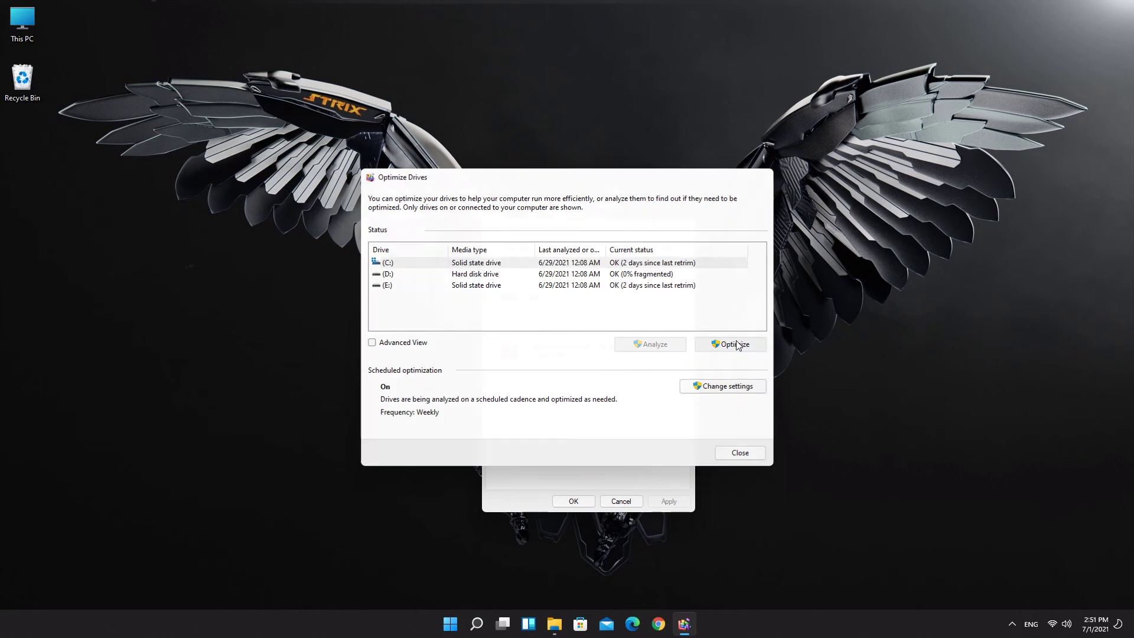
pyautogui.click(729, 344)
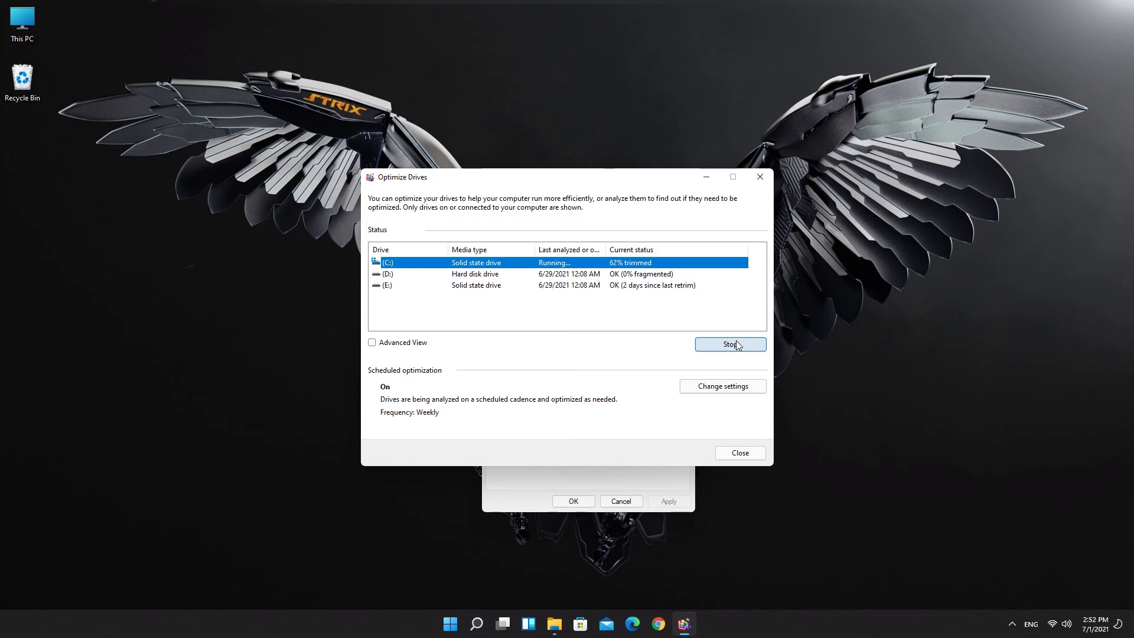
pyautogui.click(730, 344)
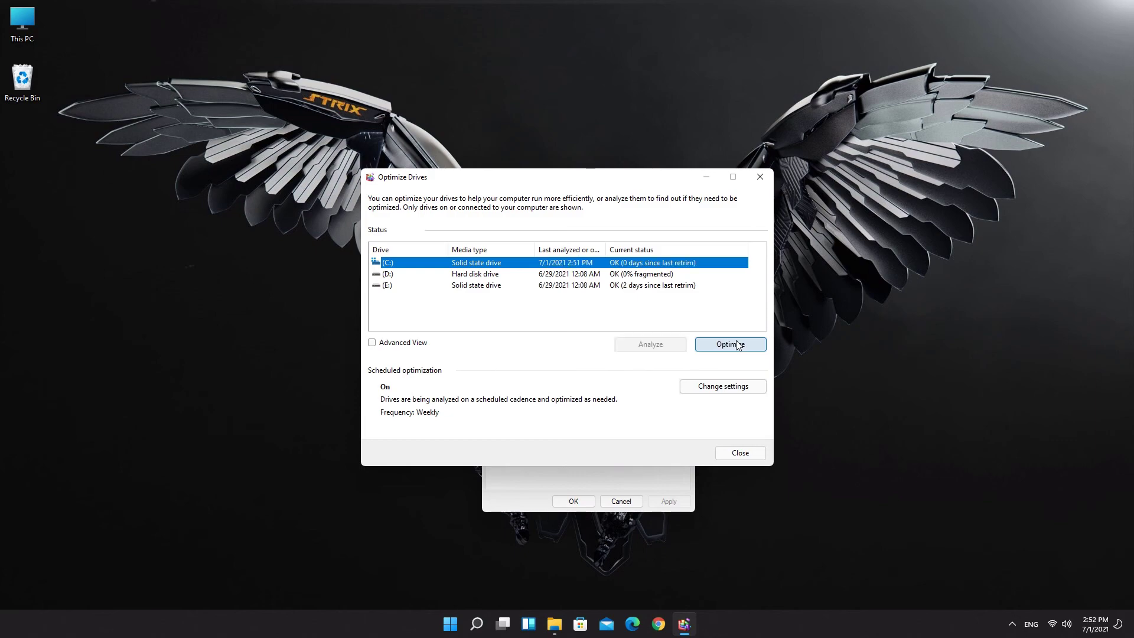